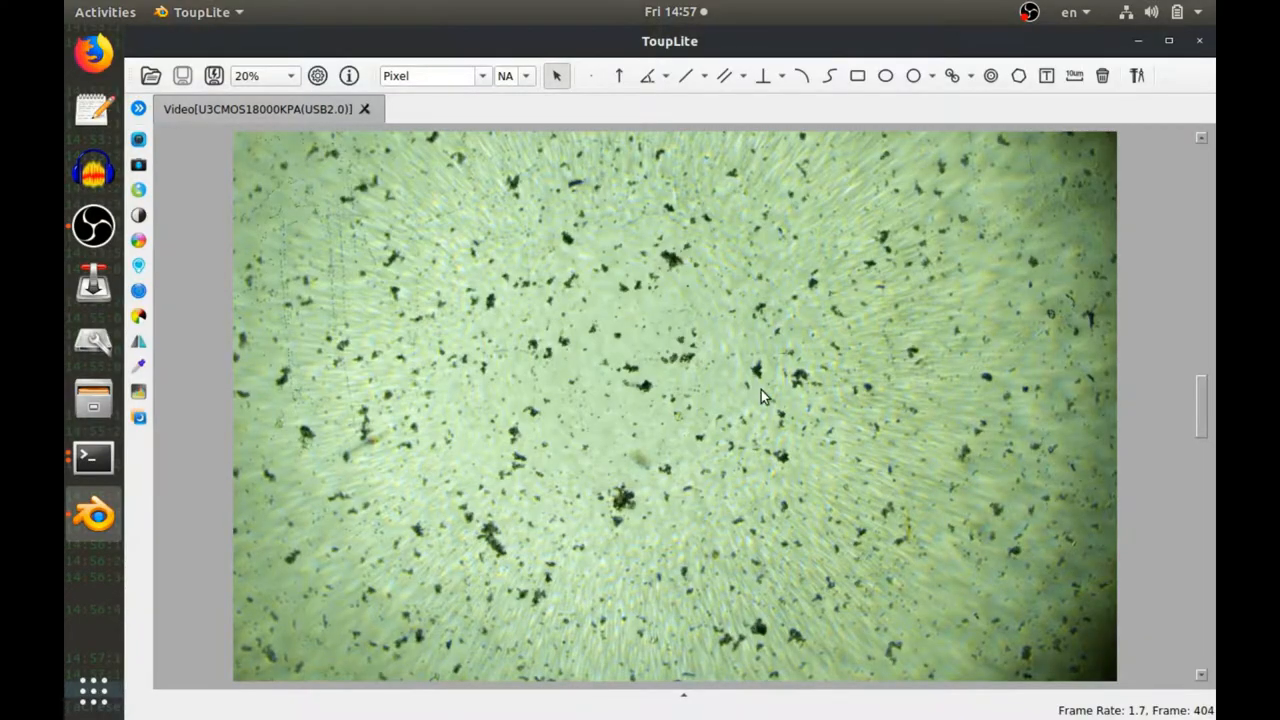
pyautogui.moveTo(687, 380)
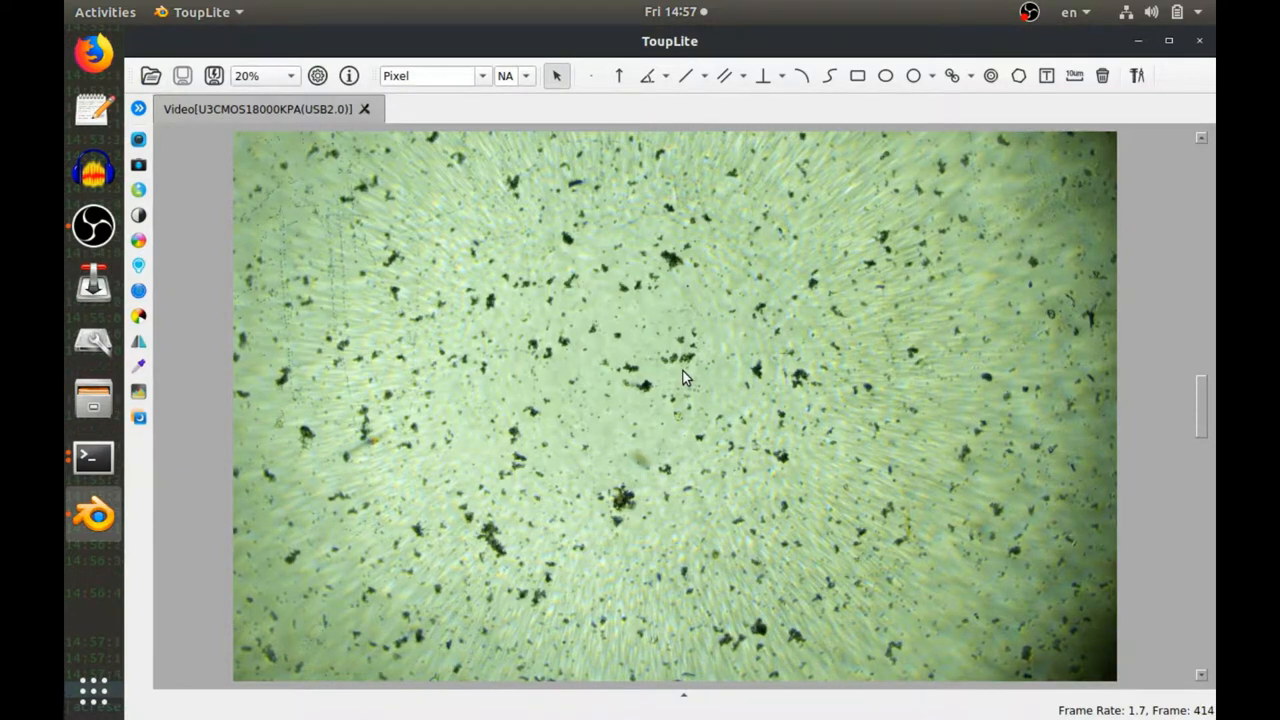
pyautogui.moveTo(657, 423)
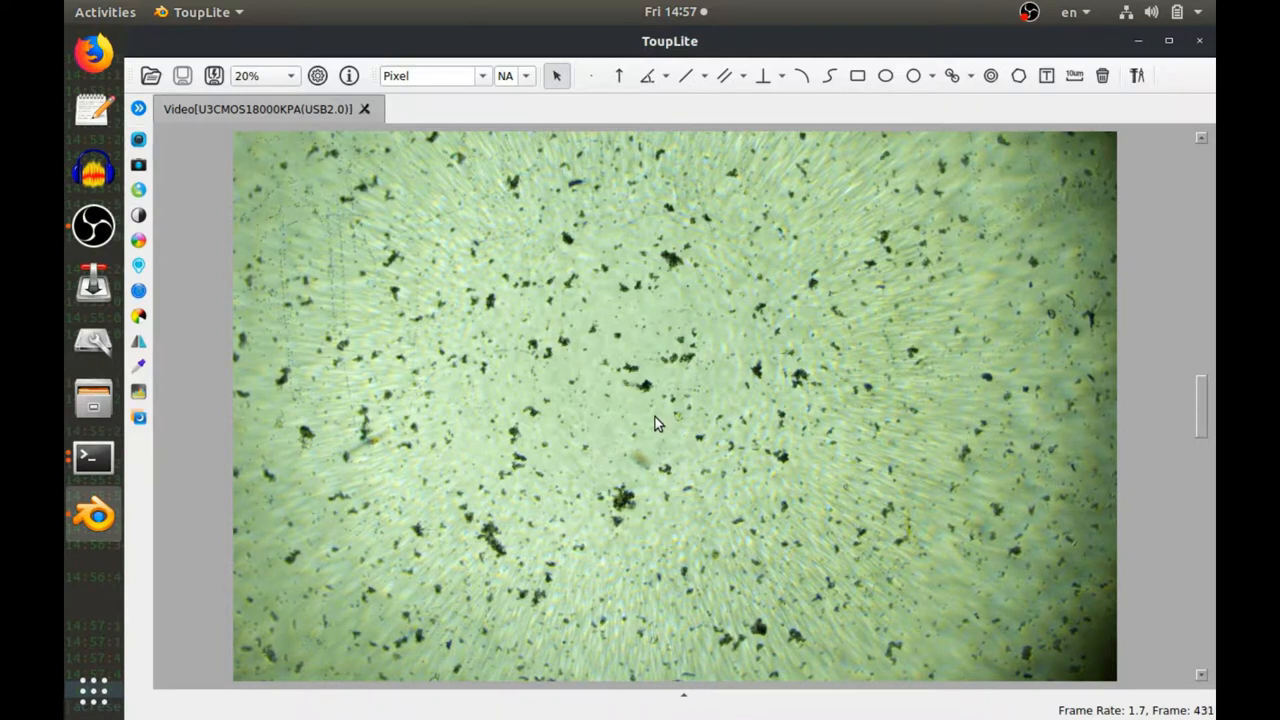
pyautogui.moveTo(675, 368)
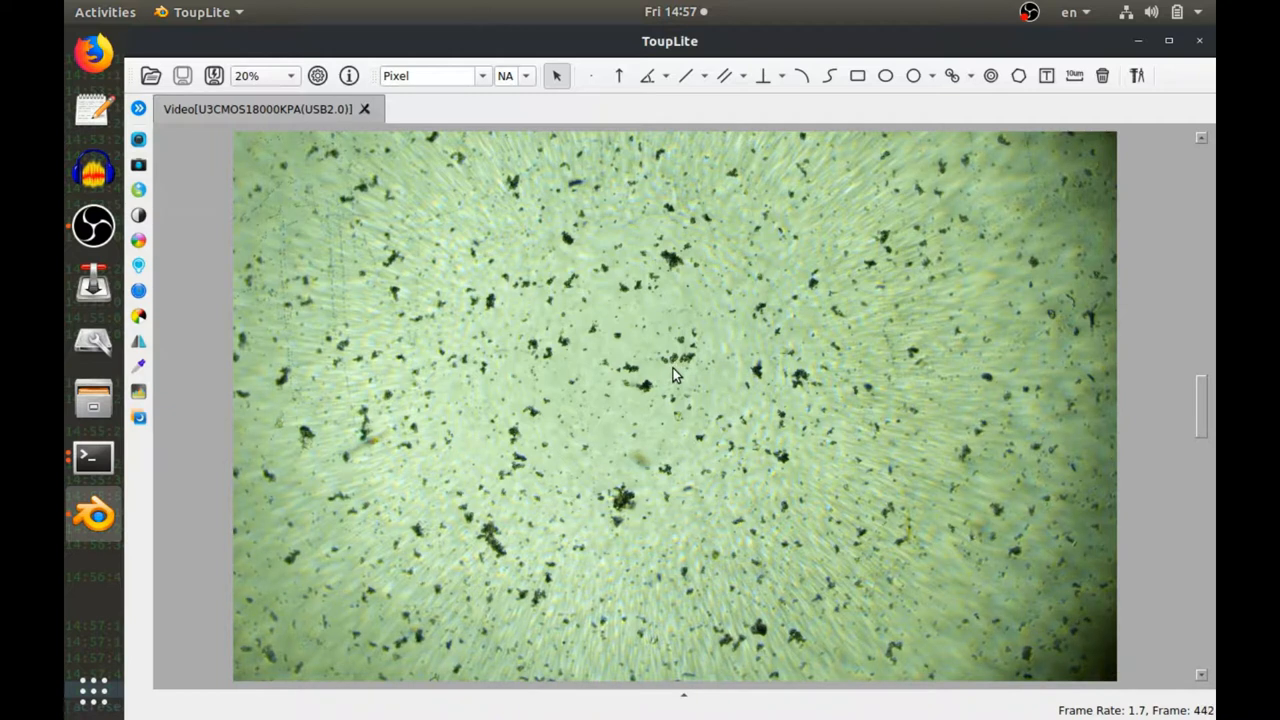
pyautogui.moveTo(640, 368)
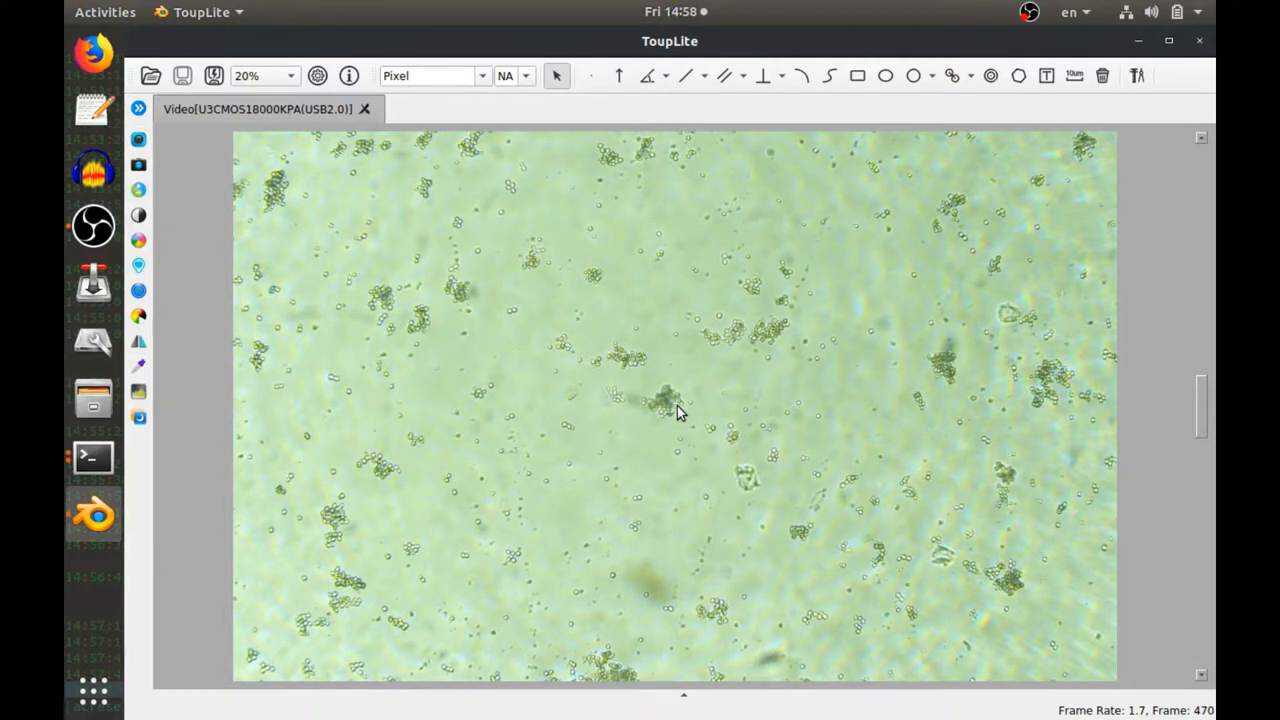
pyautogui.moveTo(575, 400)
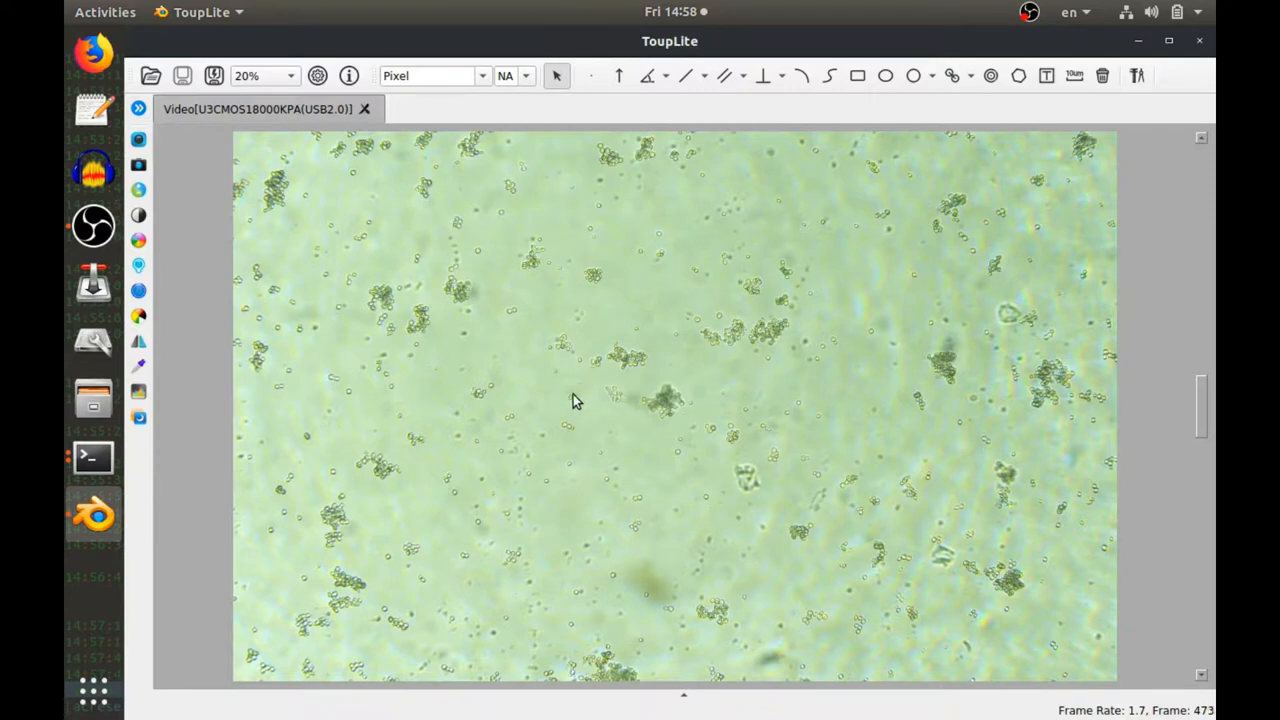
pyautogui.moveTo(398, 478)
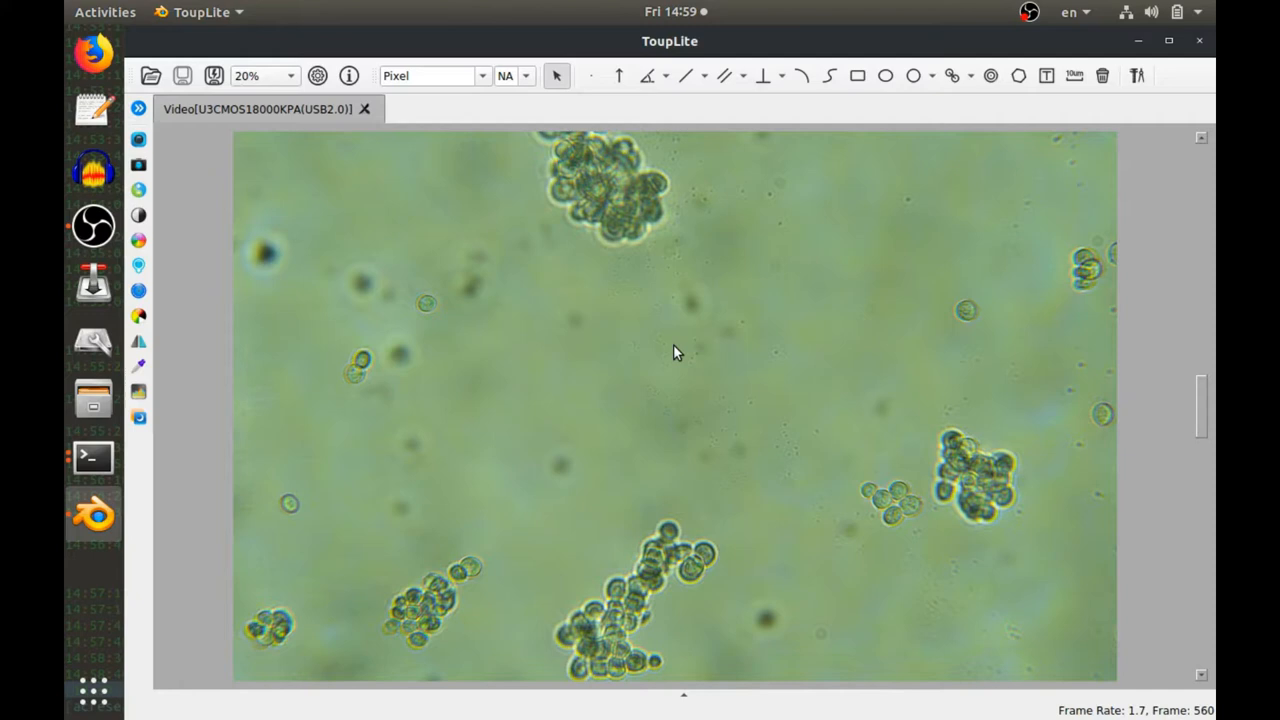
pyautogui.moveTo(363, 401)
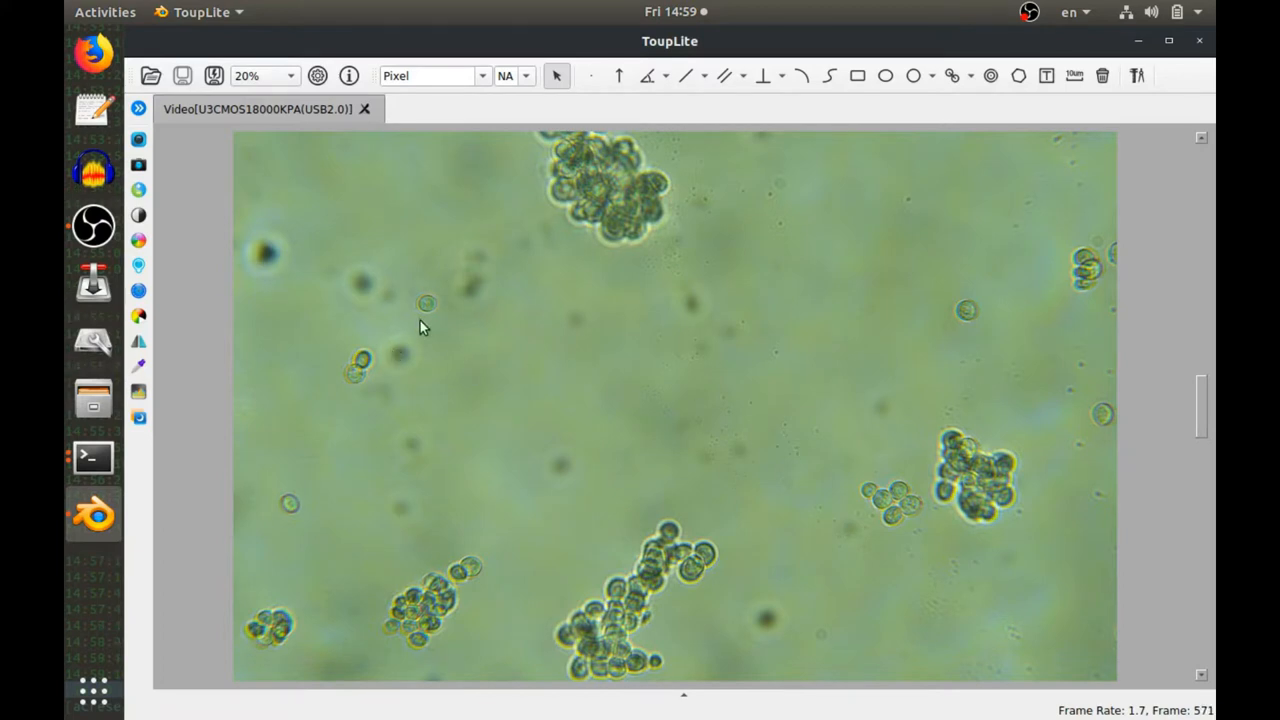
pyautogui.moveTo(847, 461)
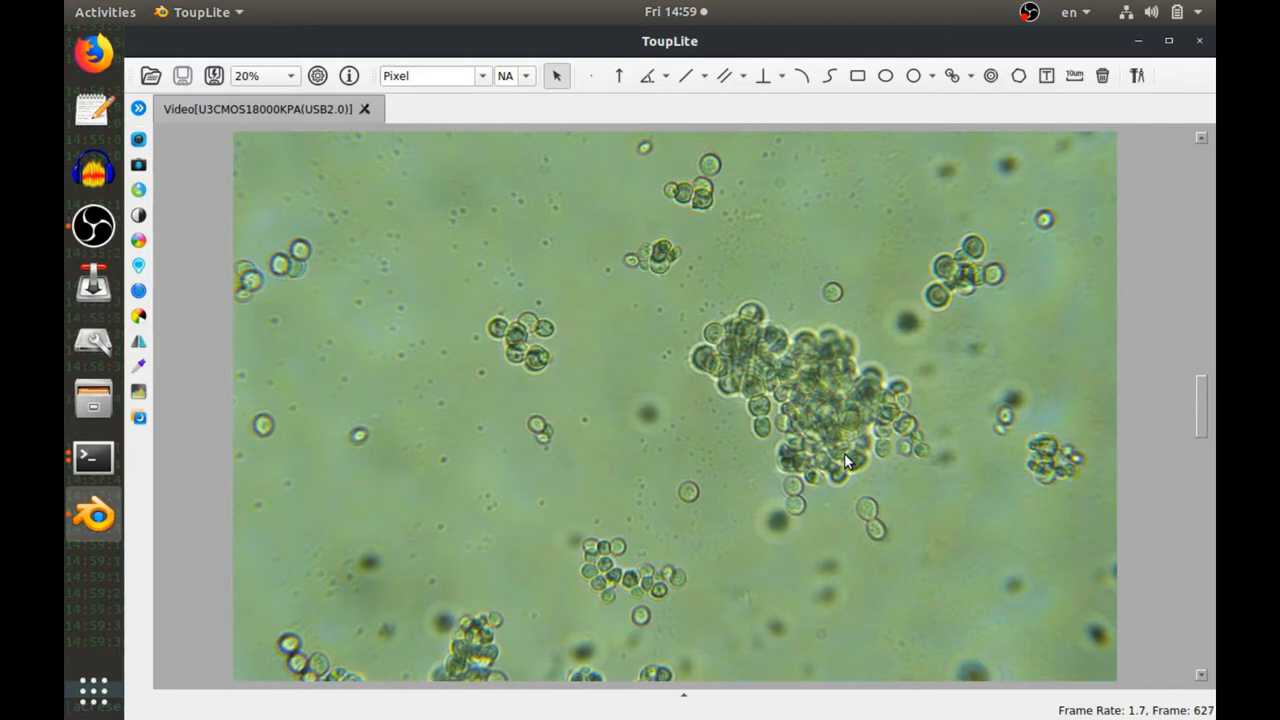
pyautogui.moveTo(335, 365)
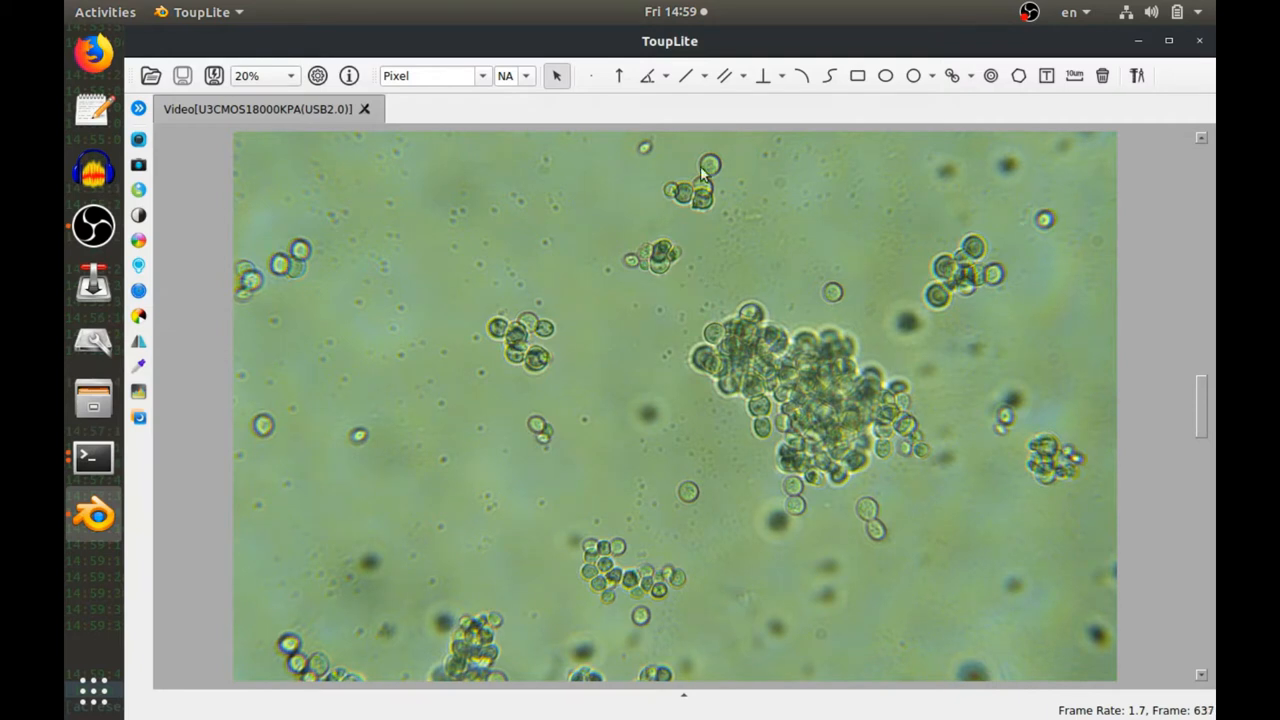
pyautogui.moveTo(698, 513)
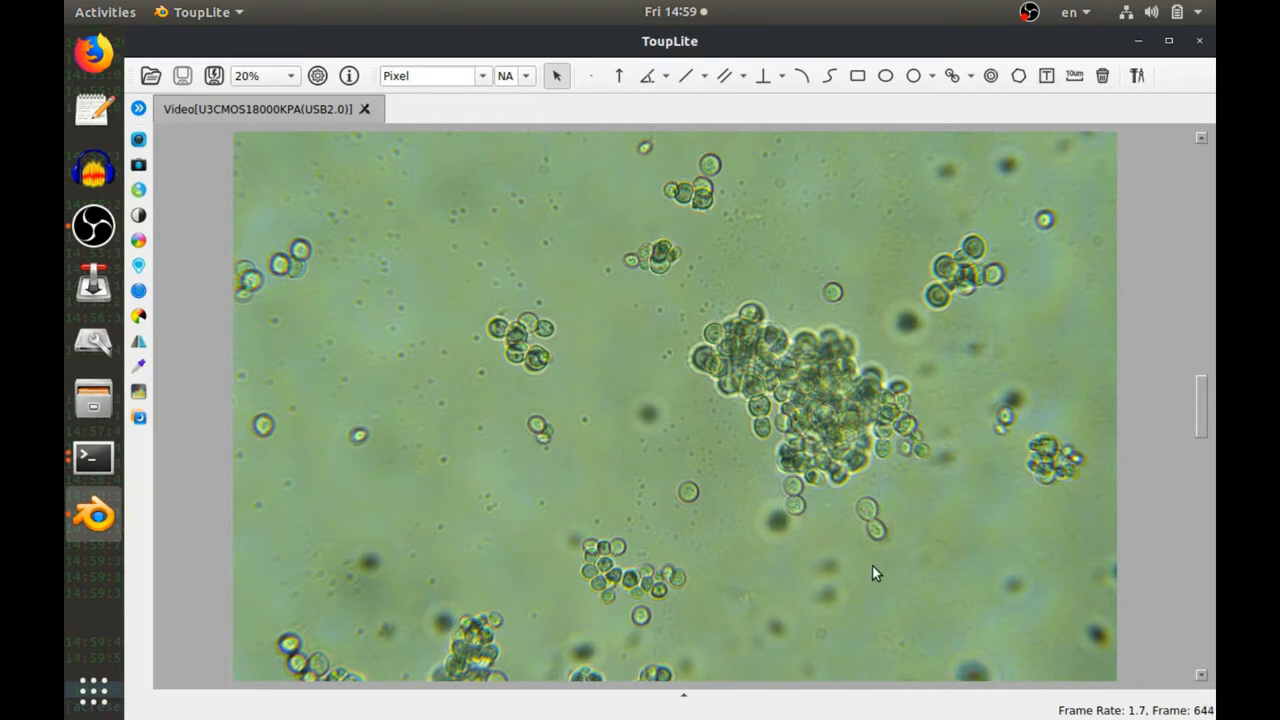
pyautogui.moveTo(275, 280)
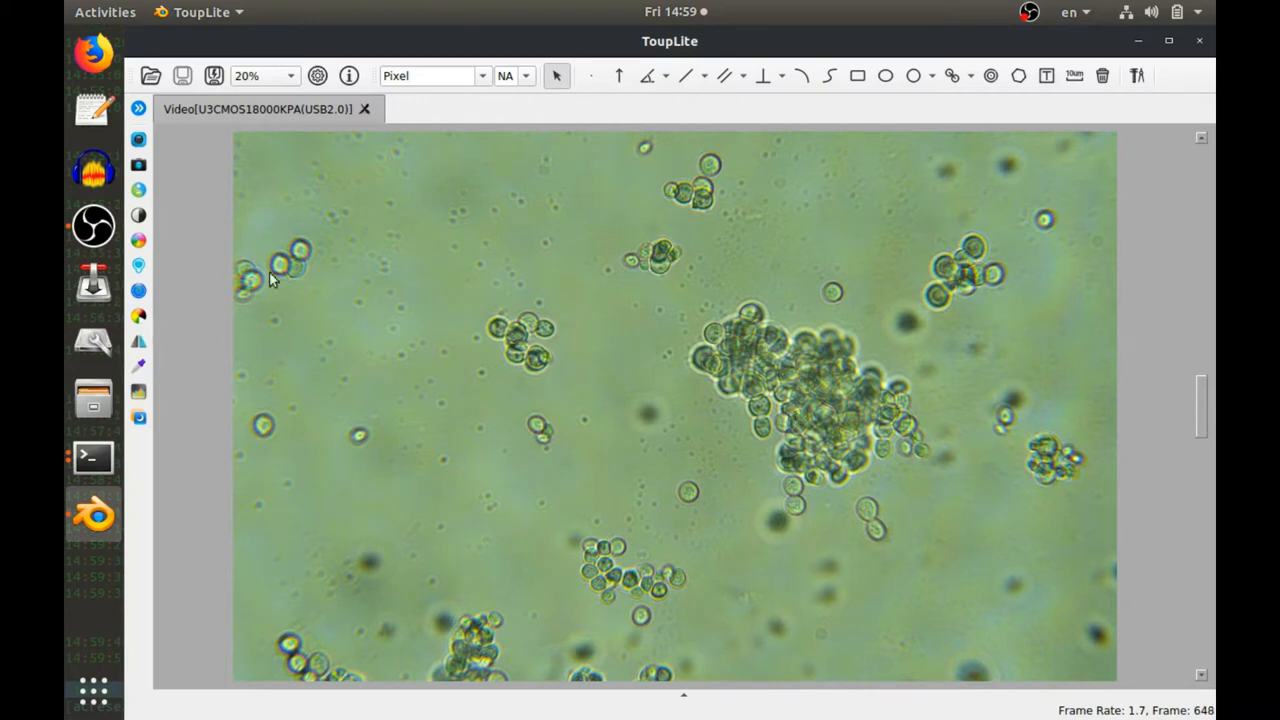
pyautogui.moveTo(680, 335)
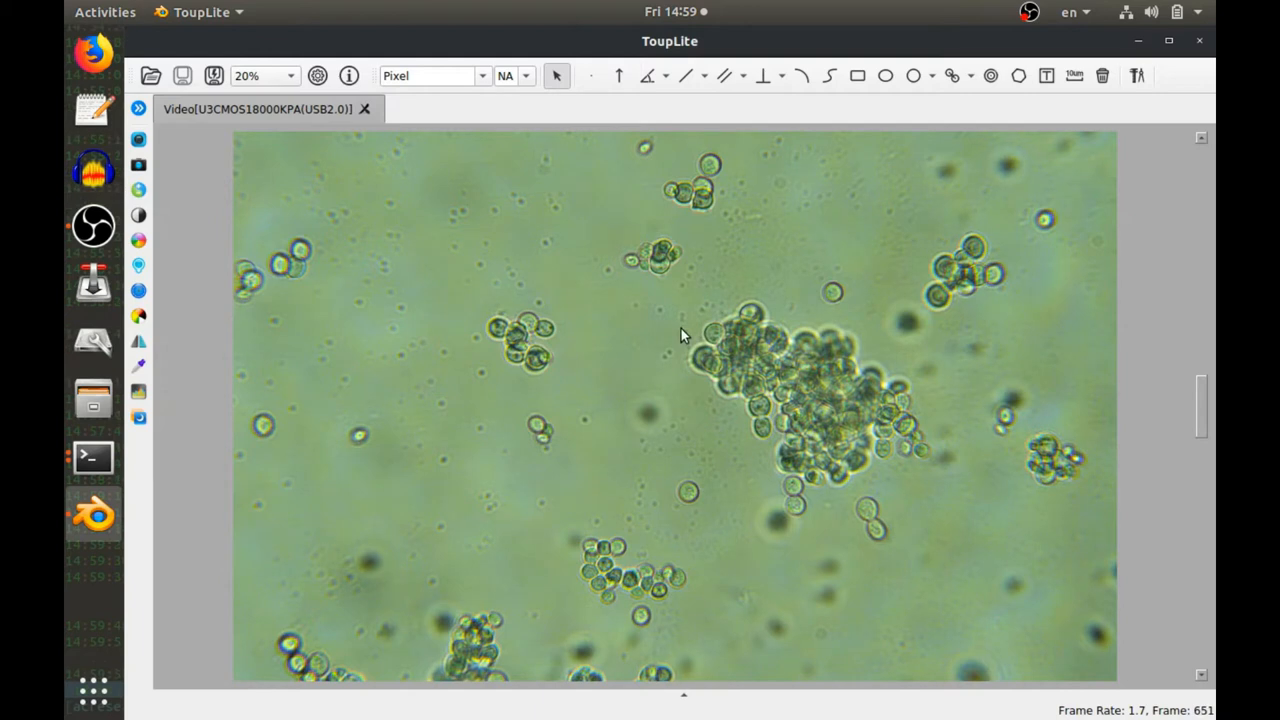
pyautogui.moveTo(825, 362)
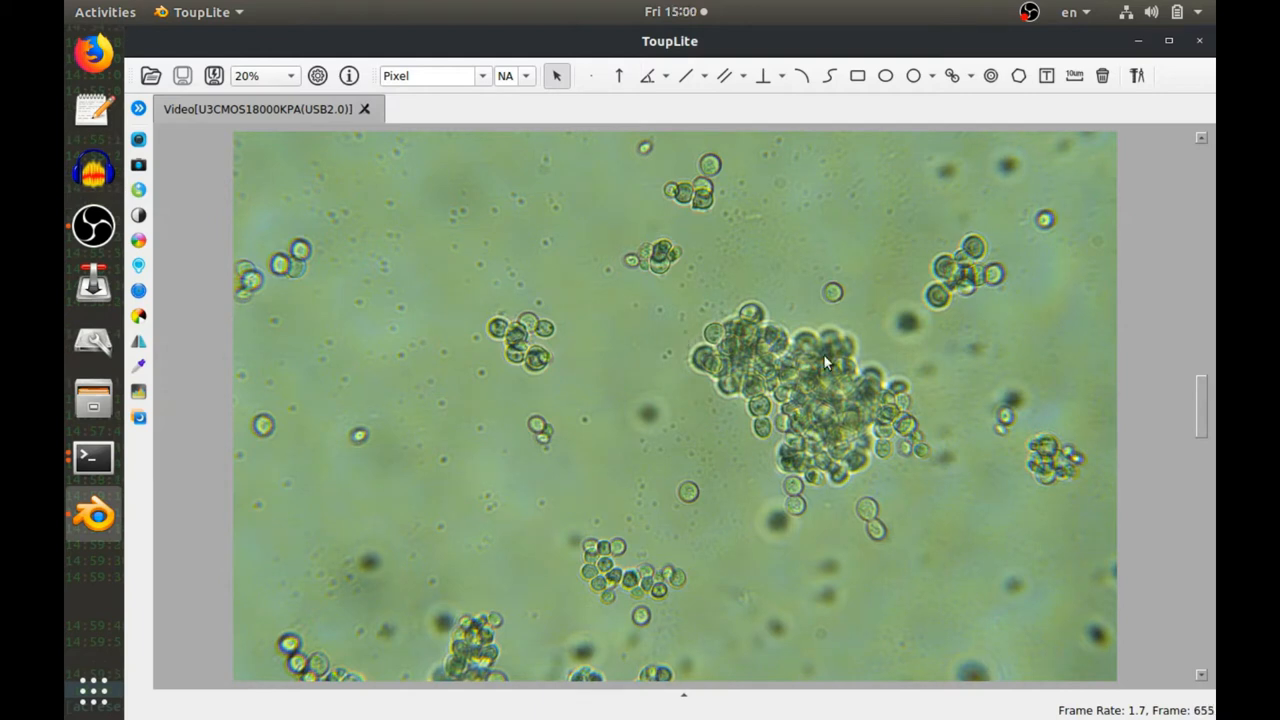
pyautogui.moveTo(835, 292)
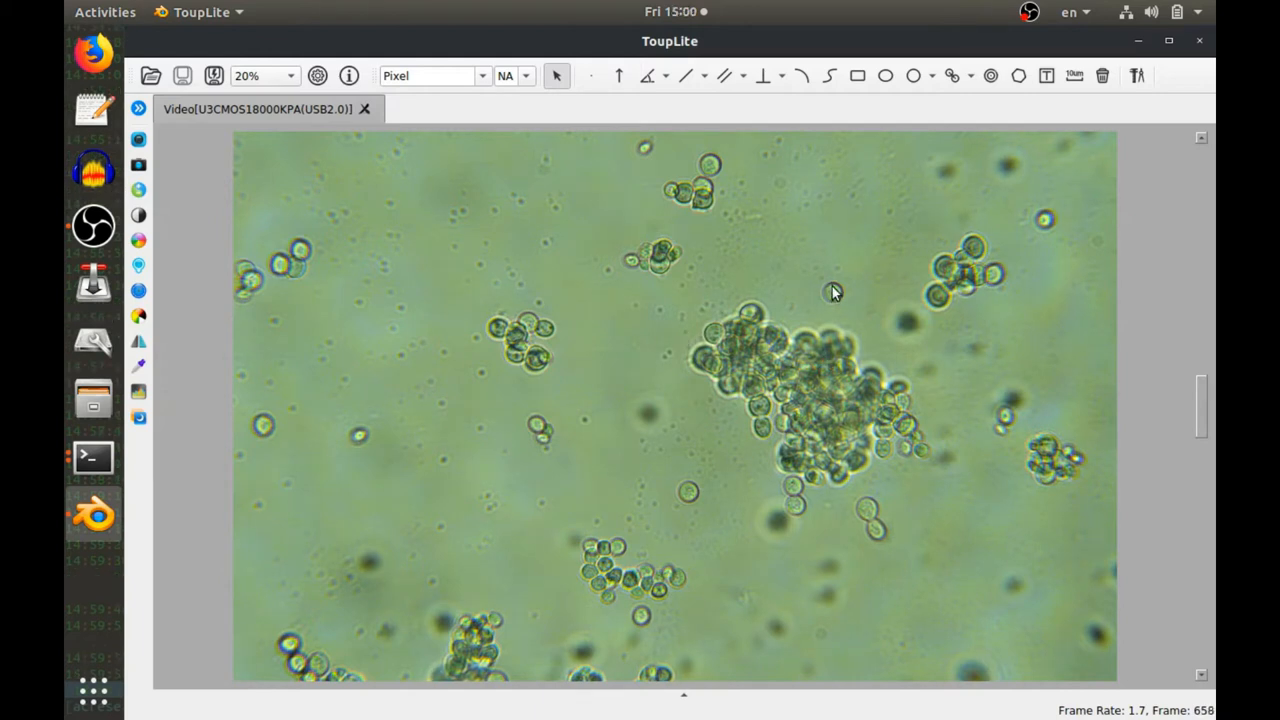
pyautogui.moveTo(500, 221)
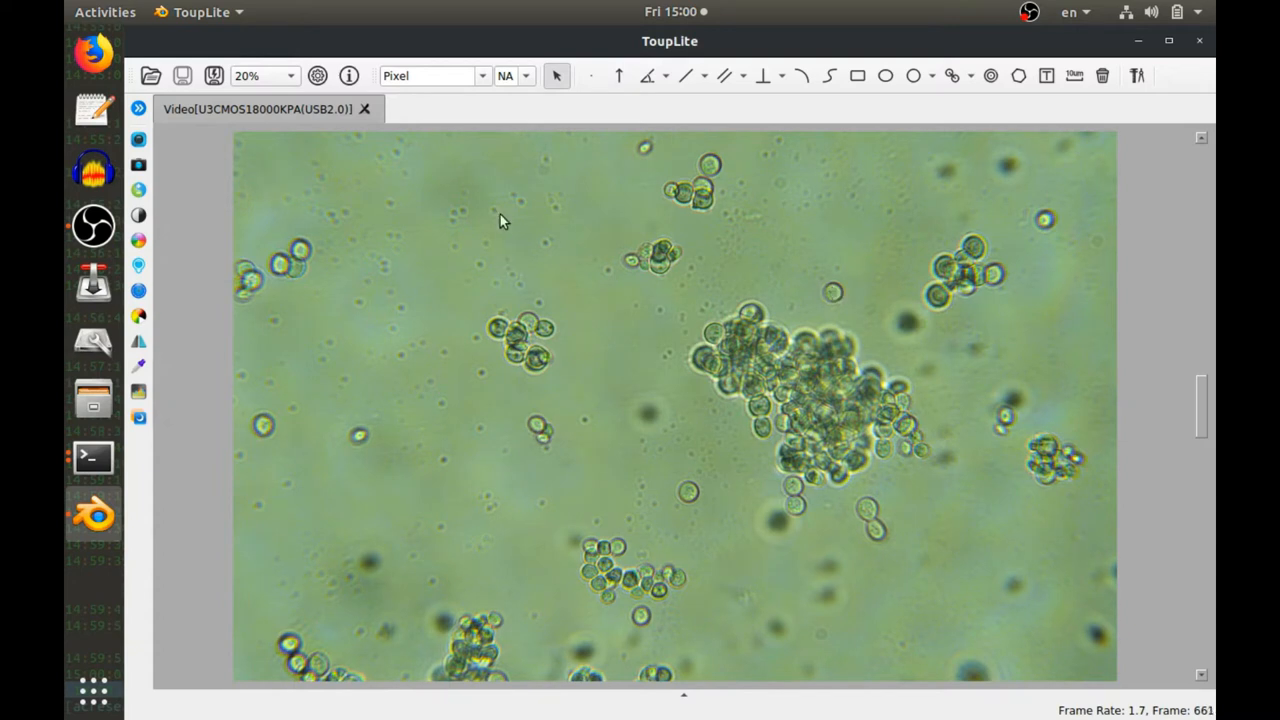
pyautogui.moveTo(730, 465)
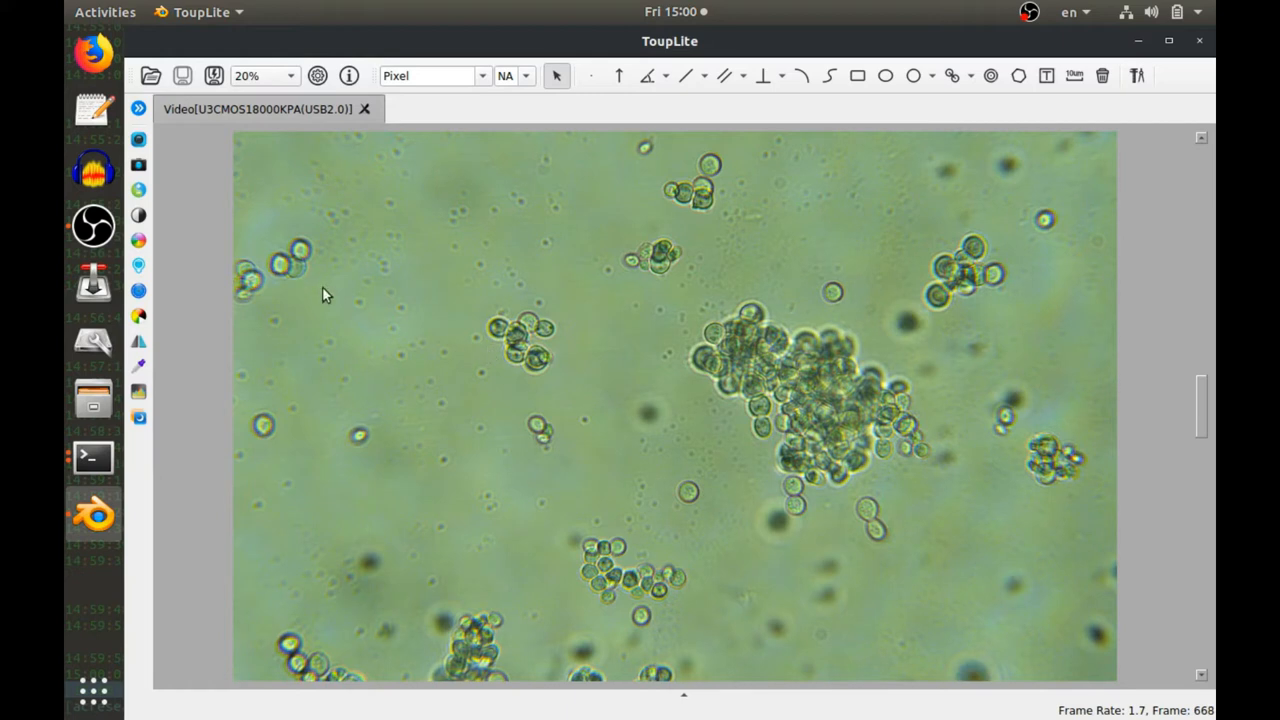
pyautogui.moveTo(533, 424)
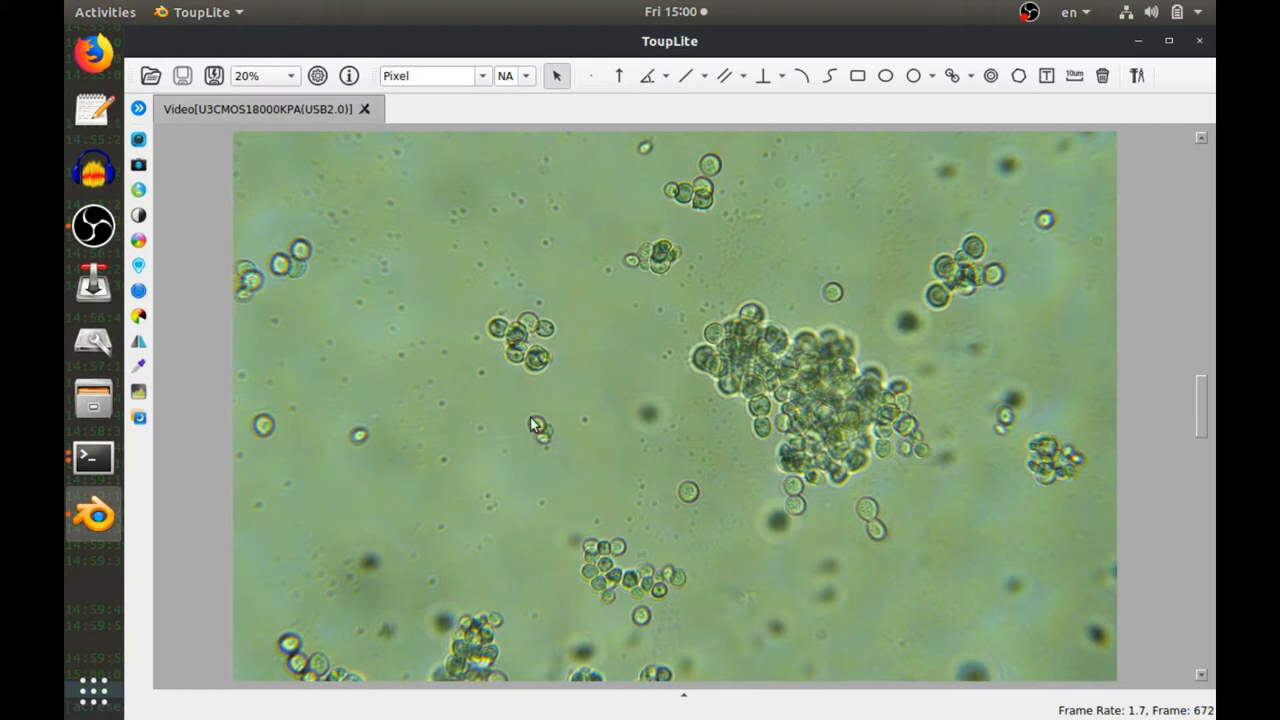